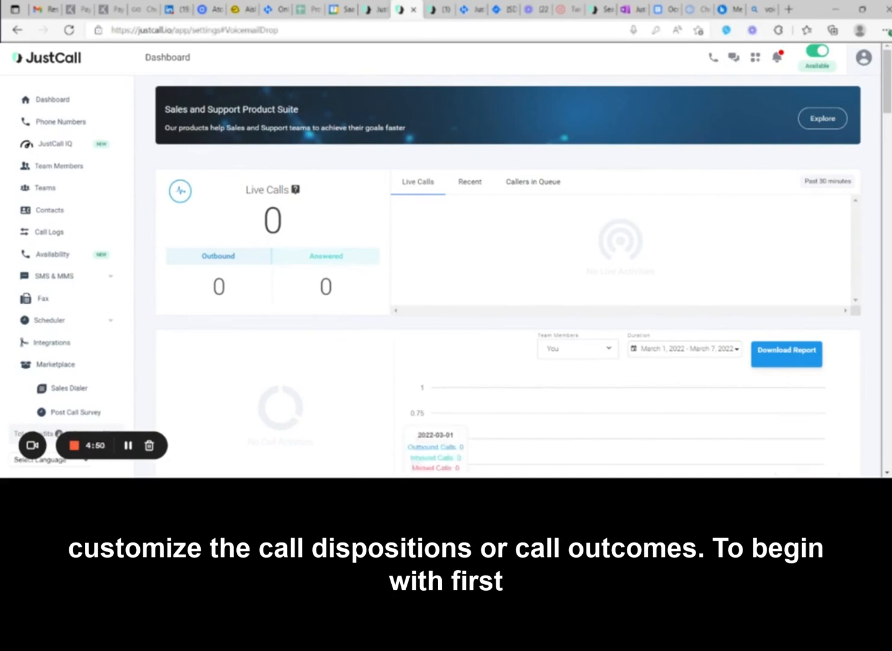
mouse_move(626, 395)
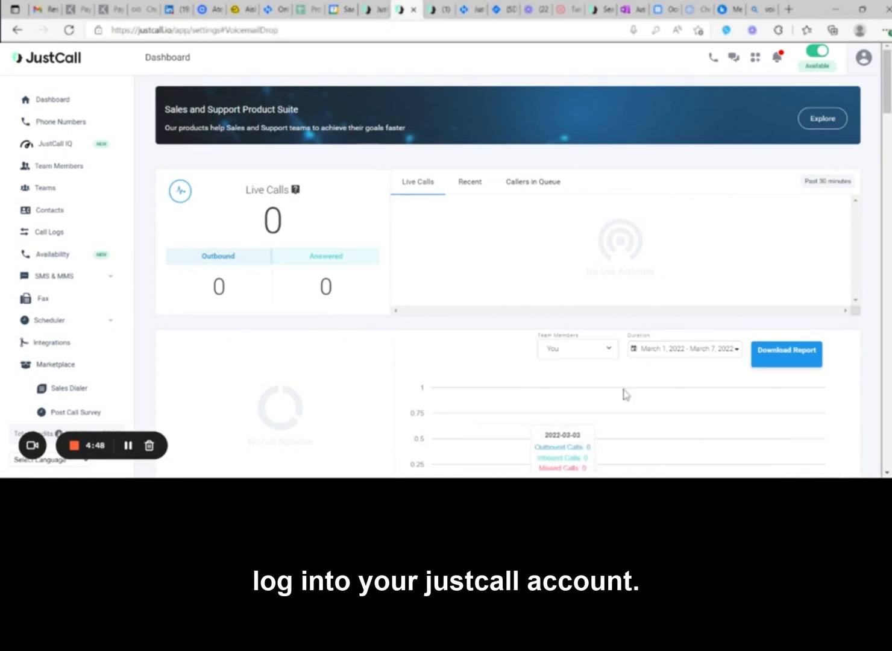
mouse_move(711, 264)
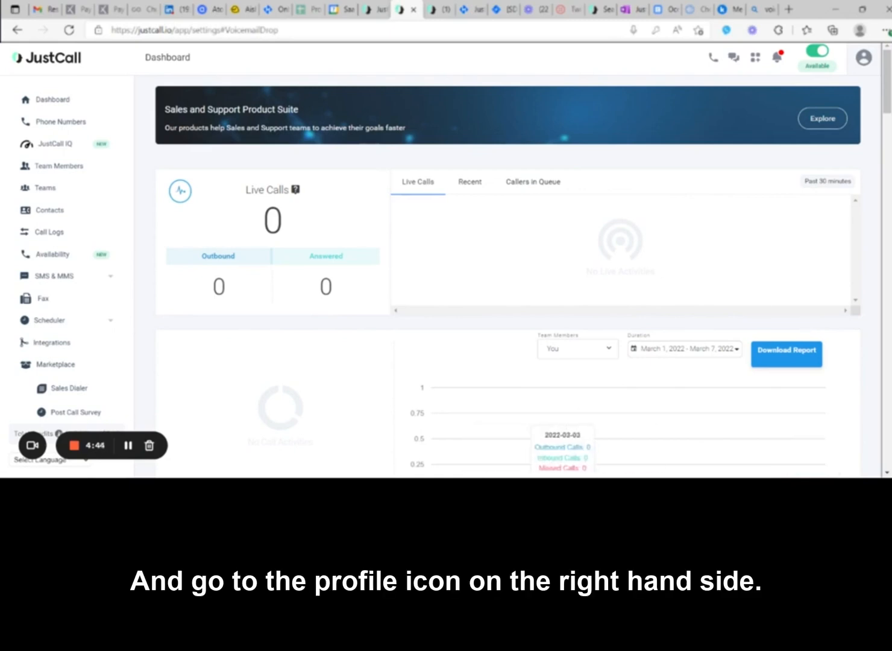
- Open JustCall's account Settings page from the profile menu
click(863, 58)
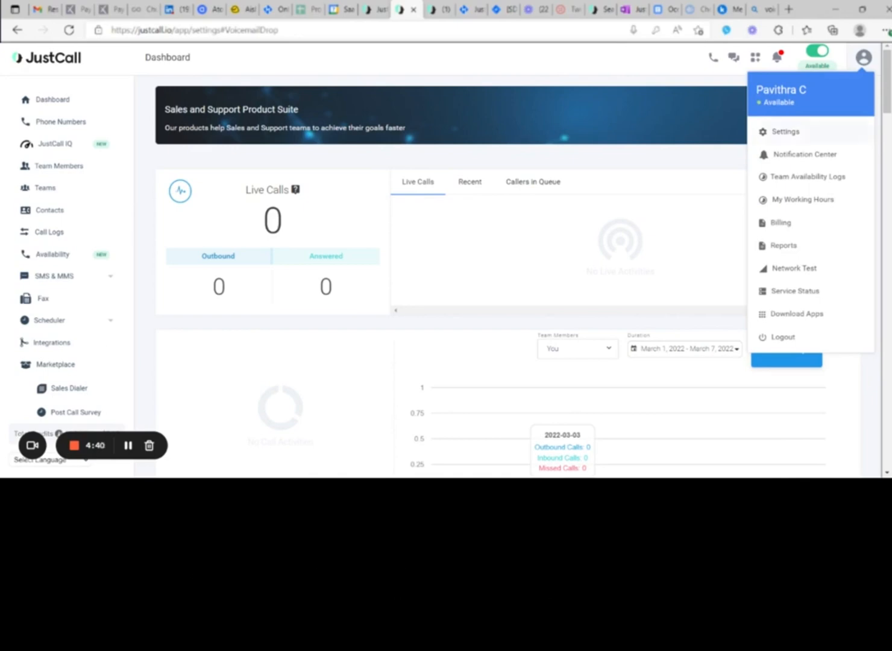
click(785, 131)
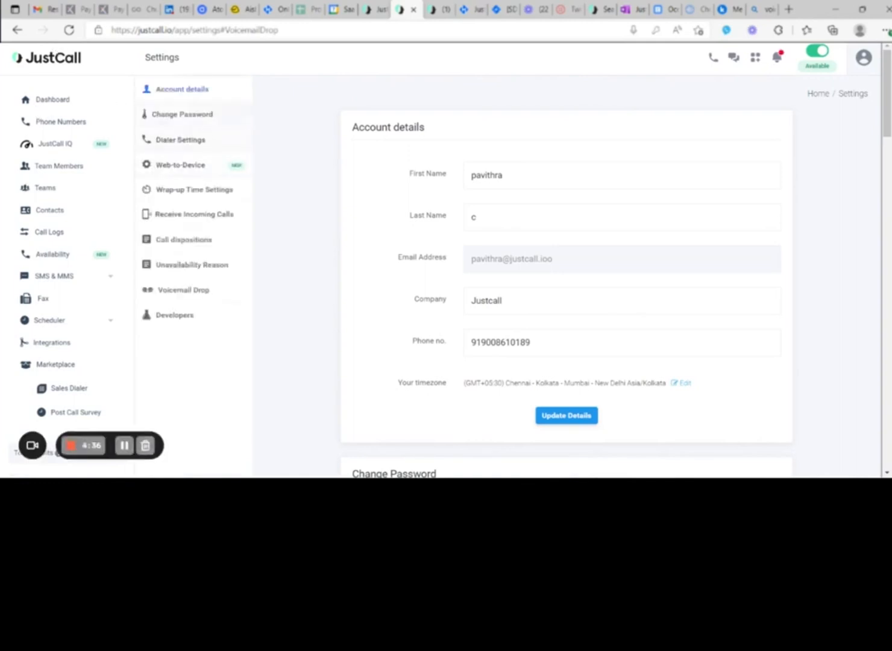
- Show the Call dispositions section listing Support, Sales and Customer Success dispositions
click(184, 239)
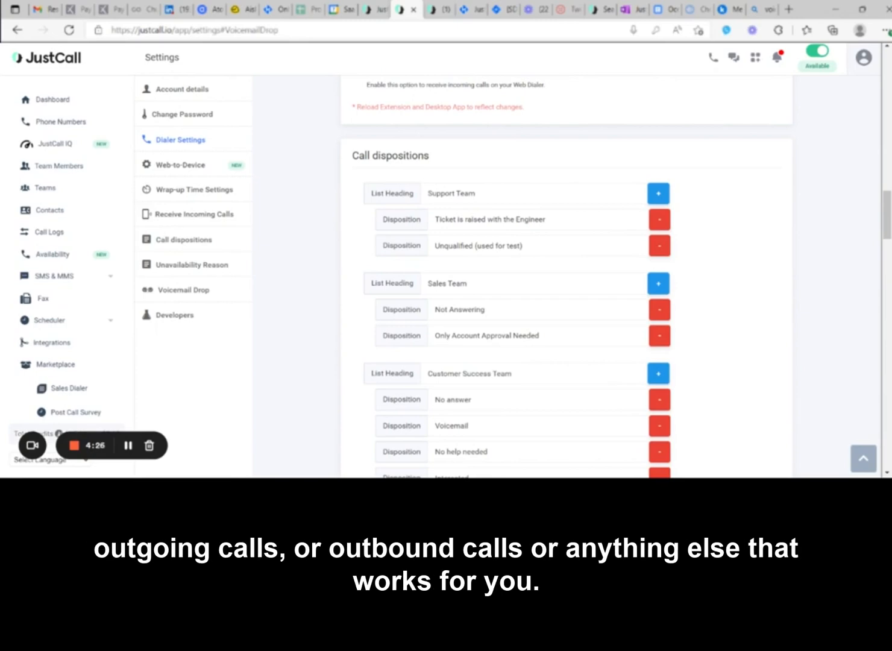
mouse_move(648, 156)
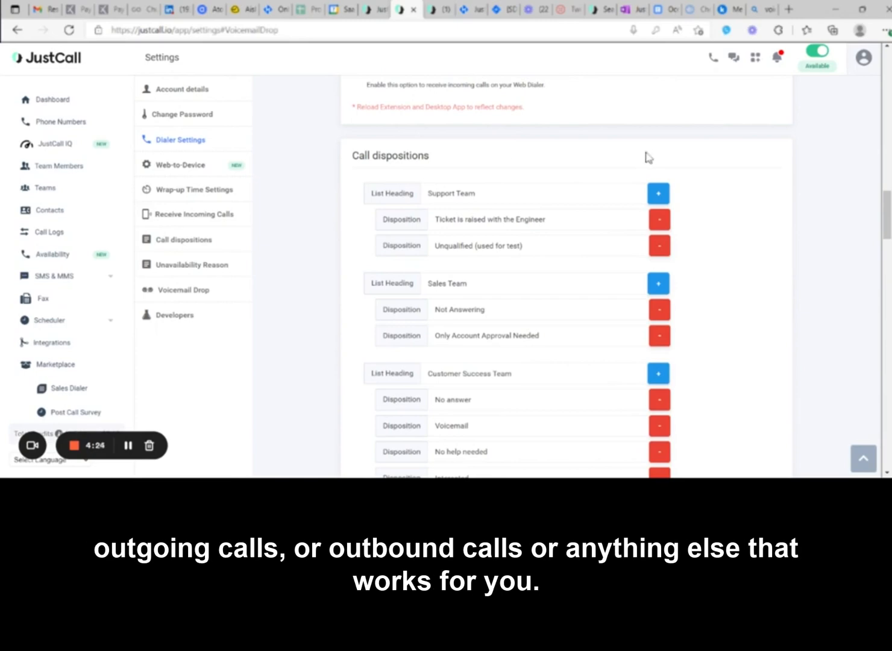